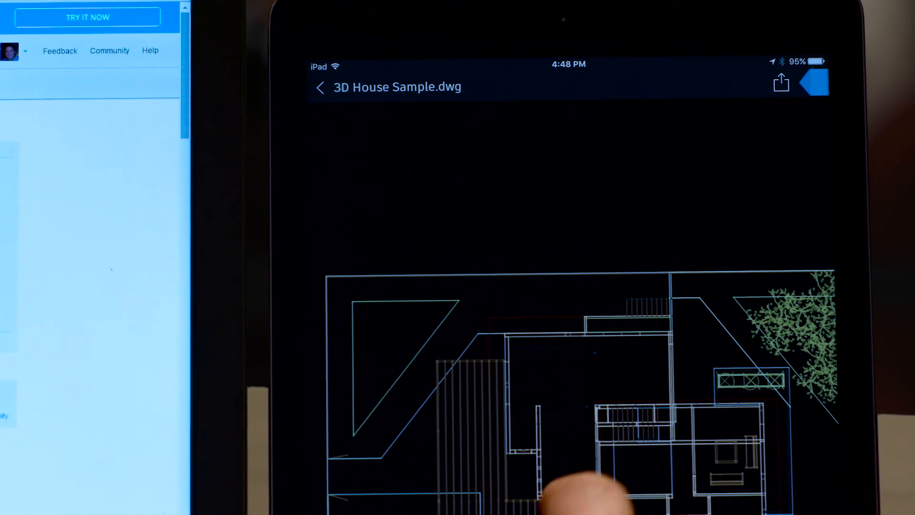
Step: Load the robotic hand model into Print Studio and show its scale settings at 100%
{"action": "left_click", "coordinate": [562, 443]}
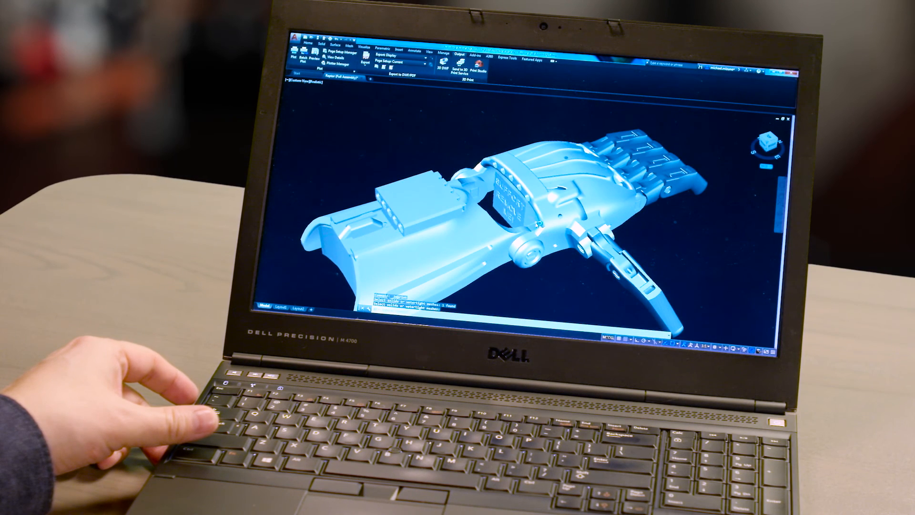
{"action": "left_click", "coordinate": [465, 68]}
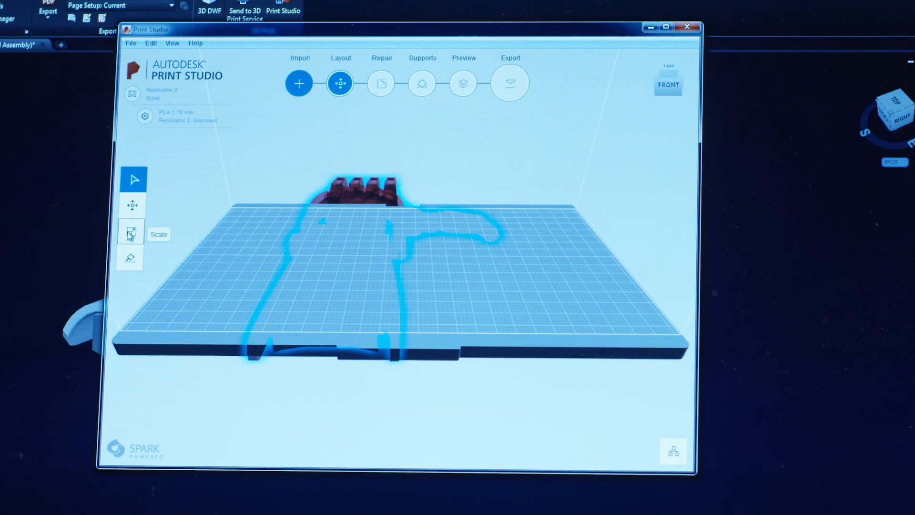
{"action": "left_click", "coordinate": [130, 232]}
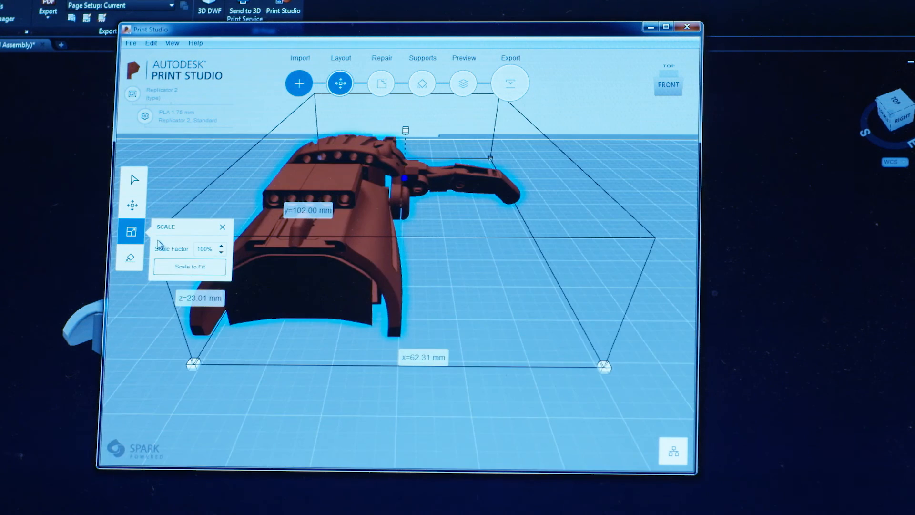